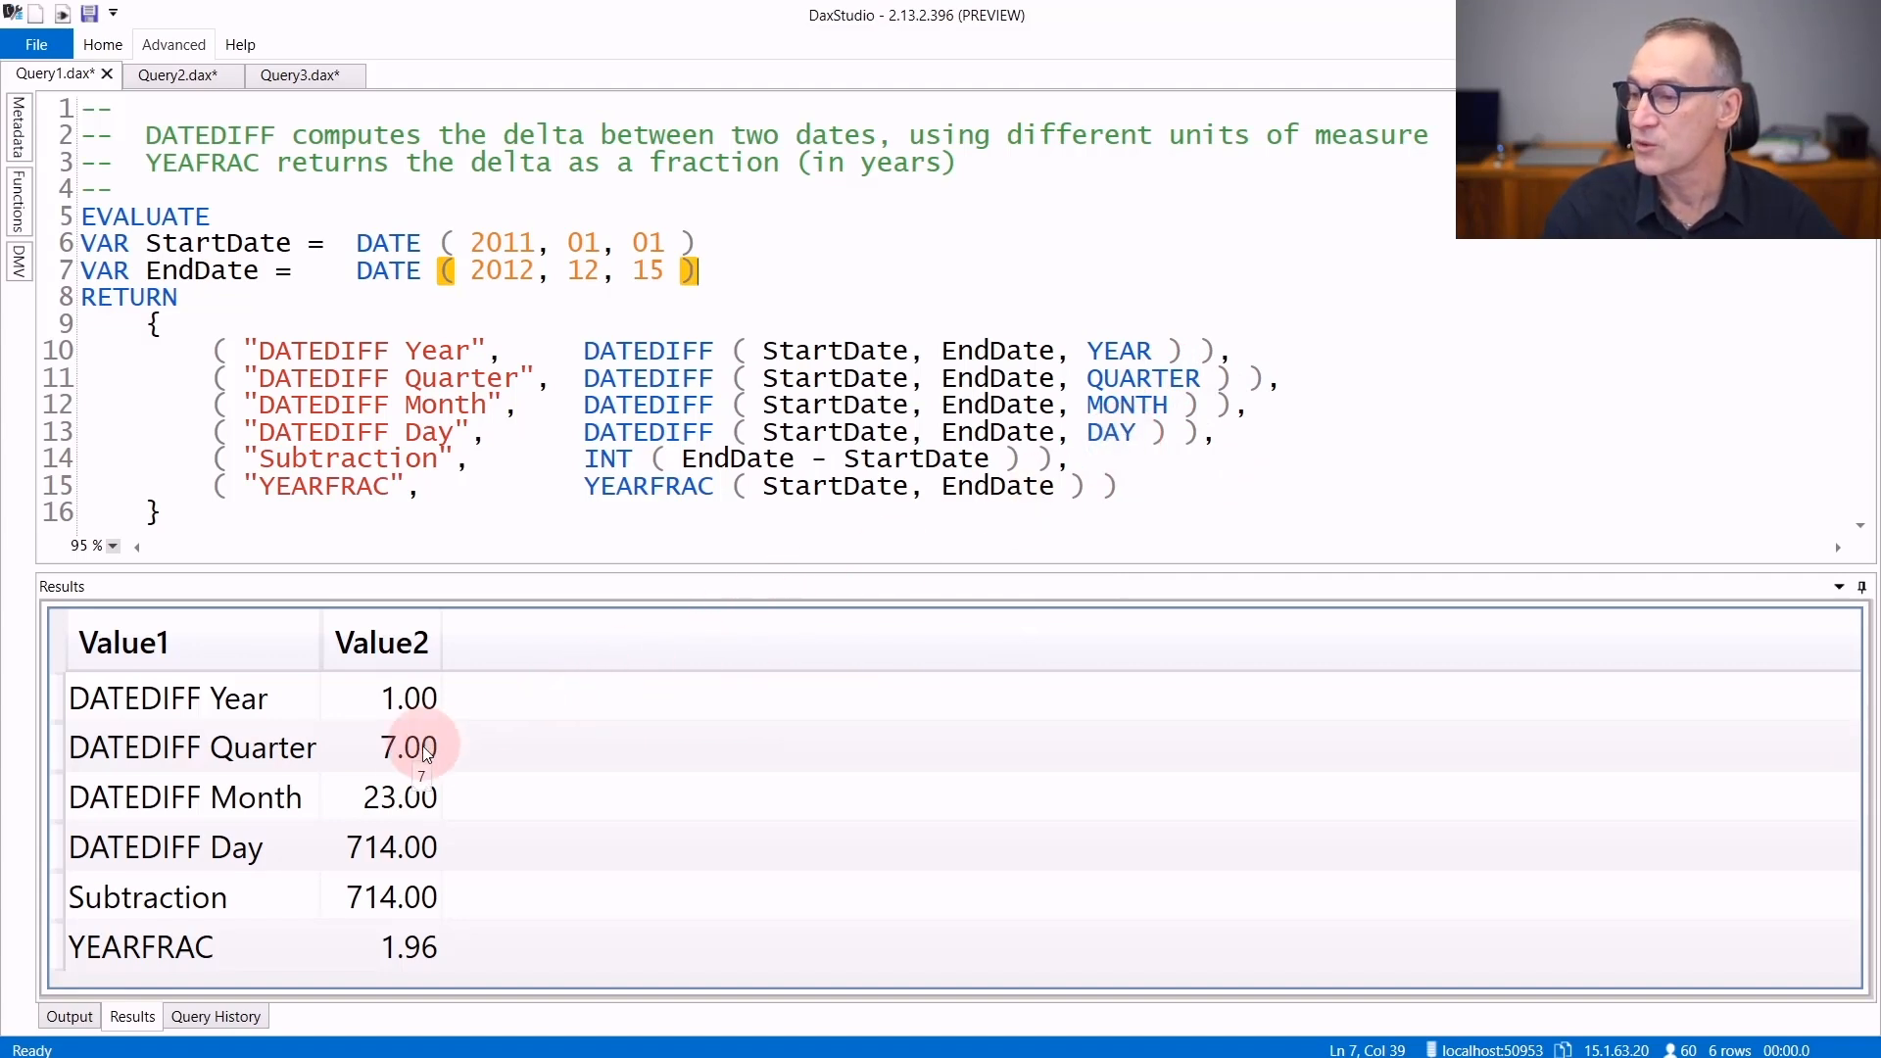
mouse_move(396, 847)
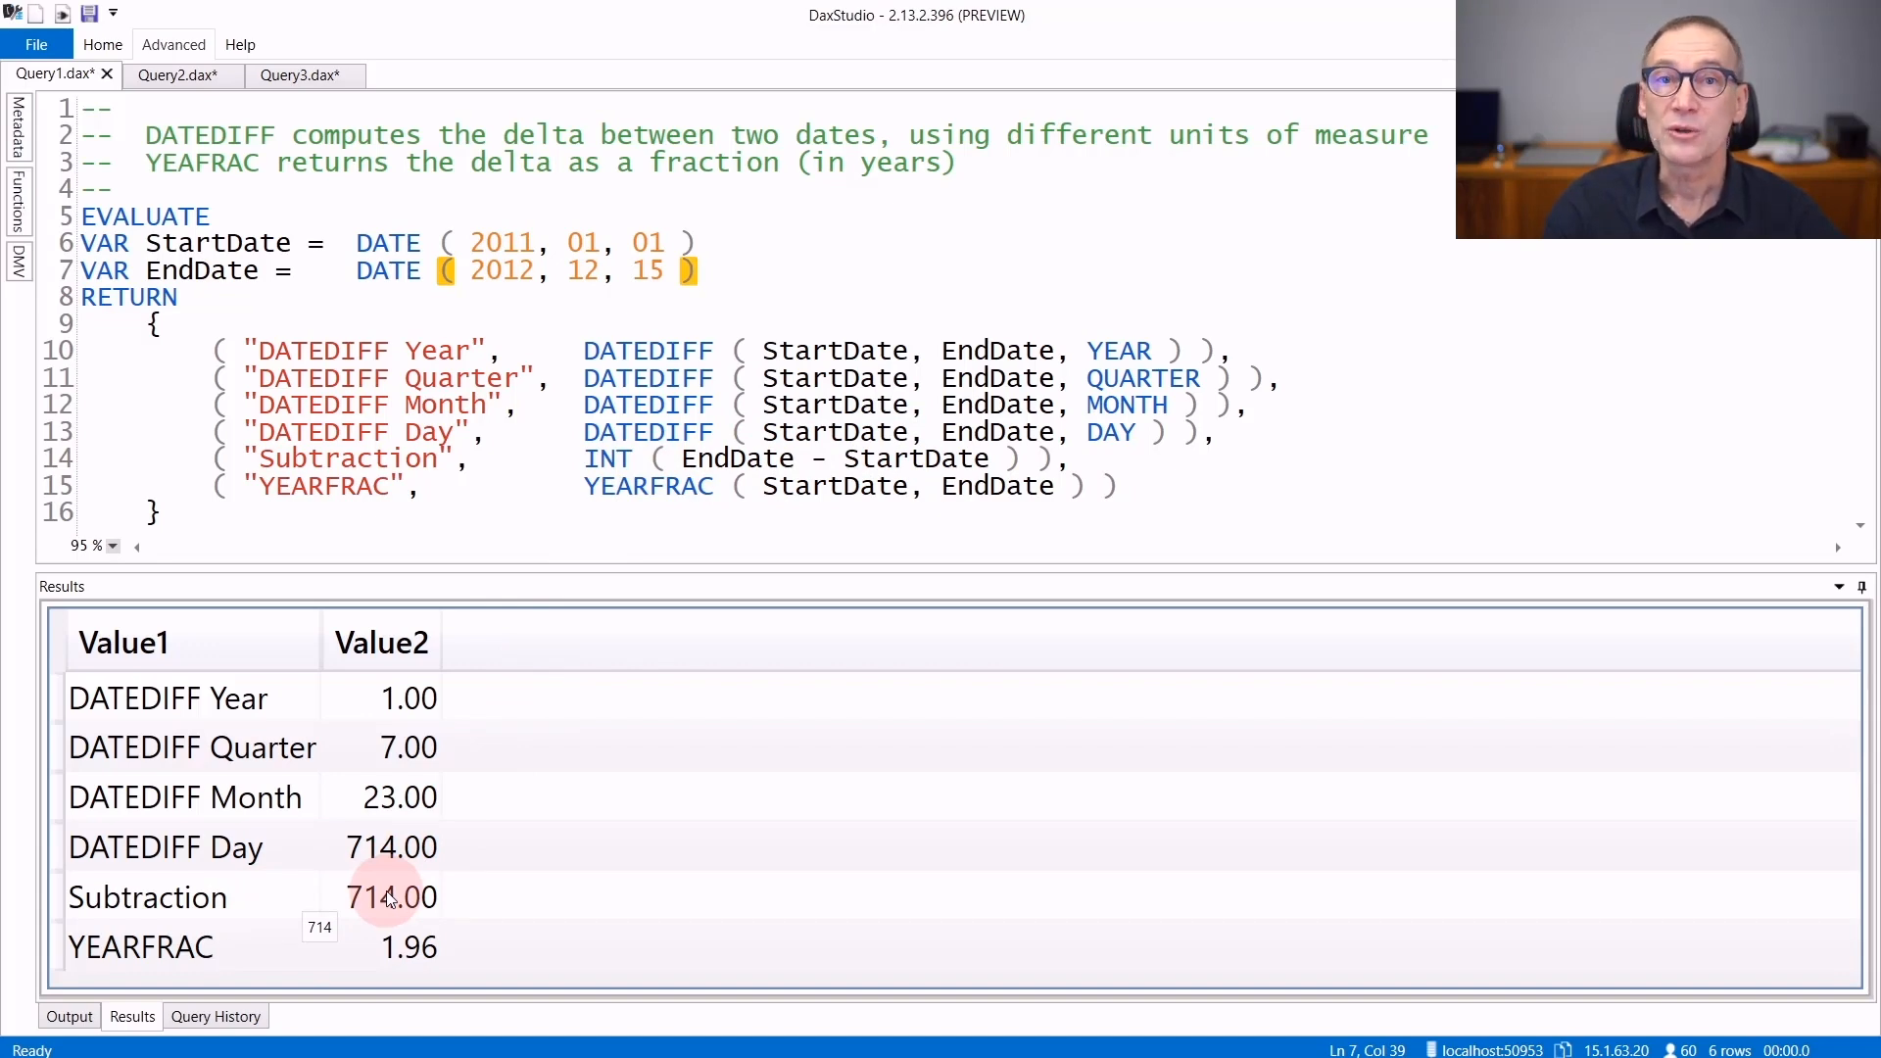
mouse_move(423, 531)
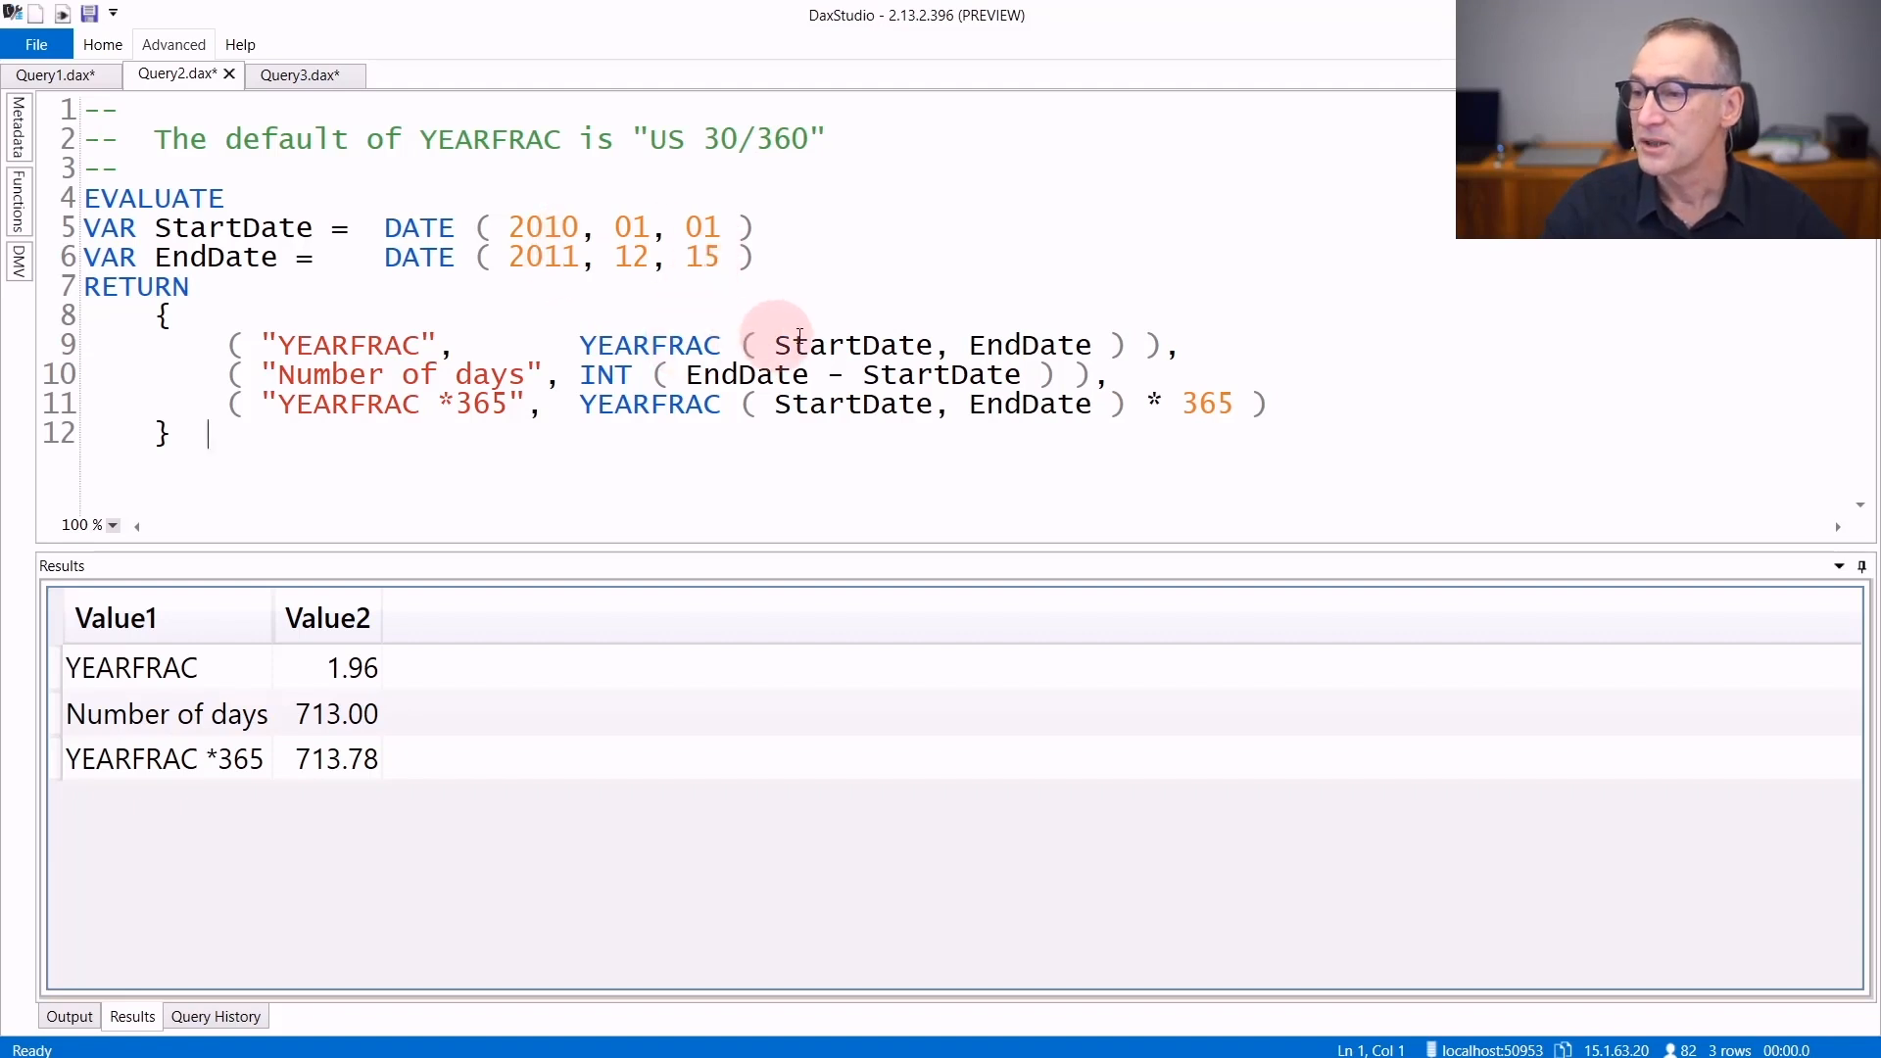
mouse_move(351, 668)
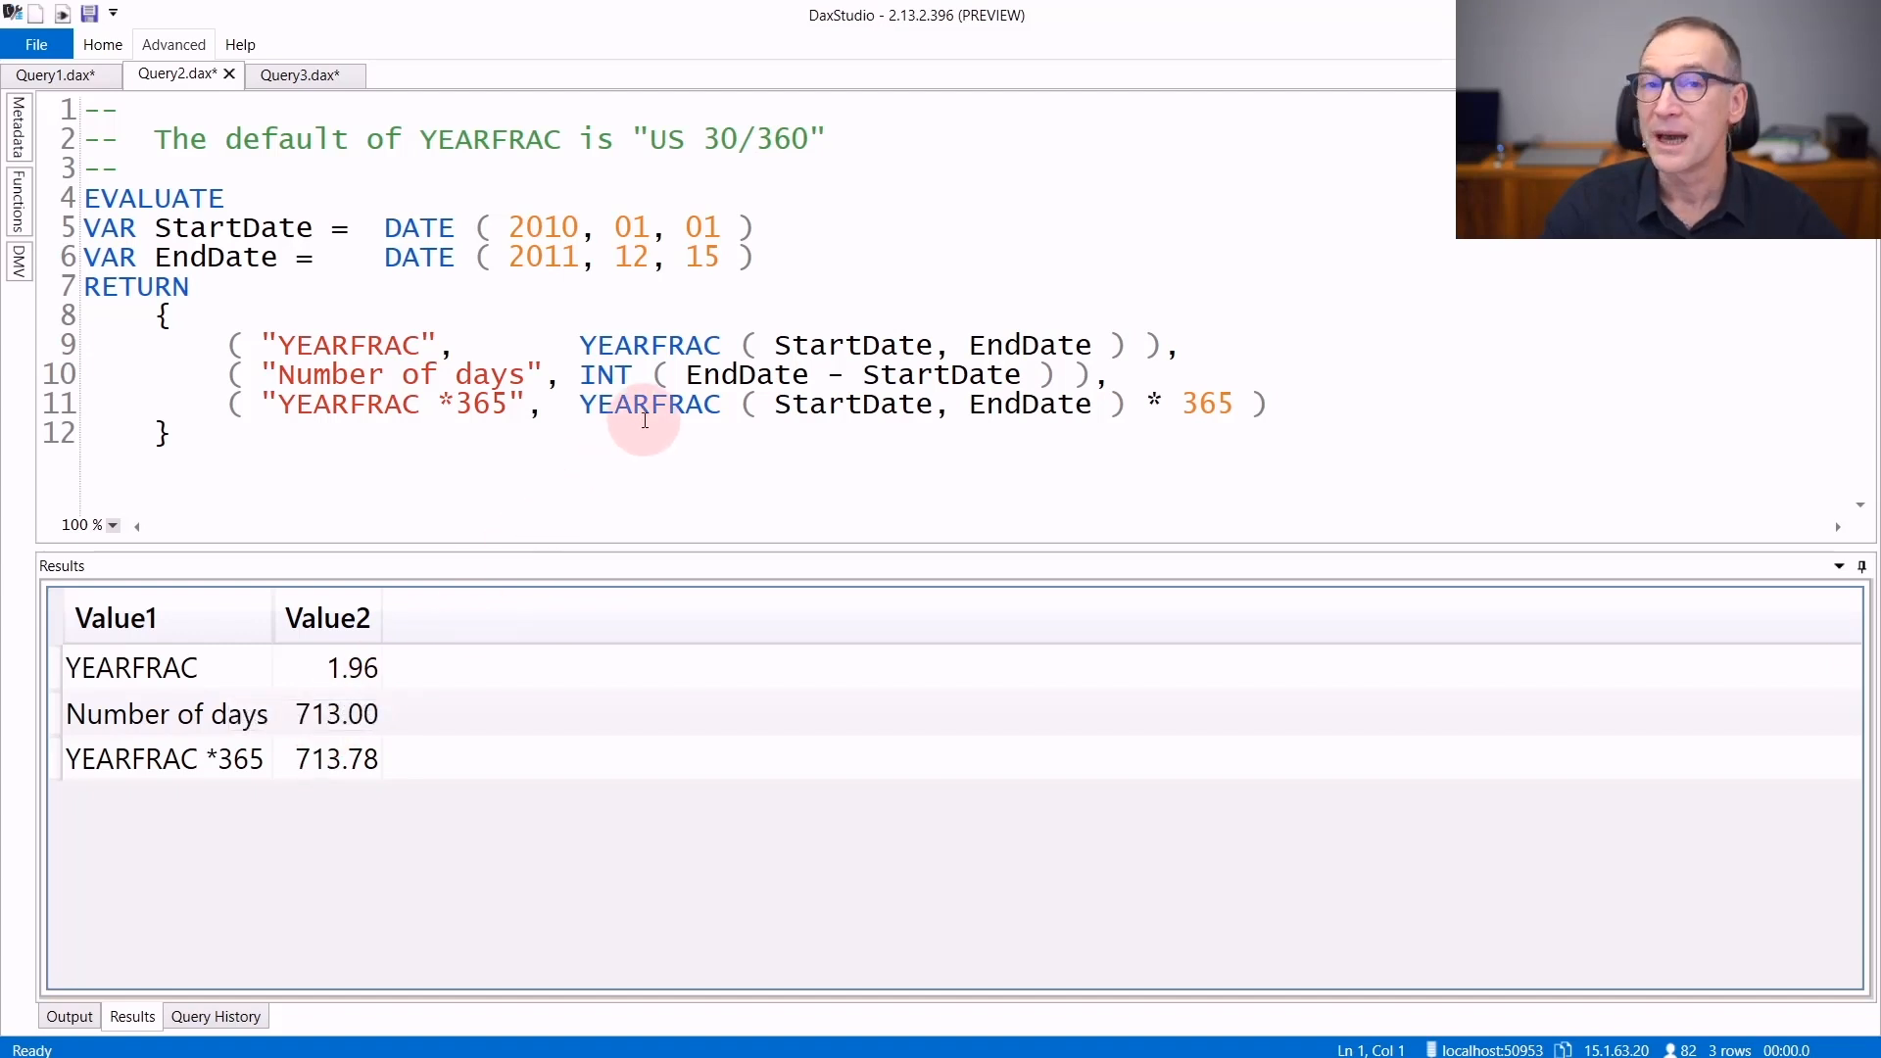
mouse_move(1089, 403)
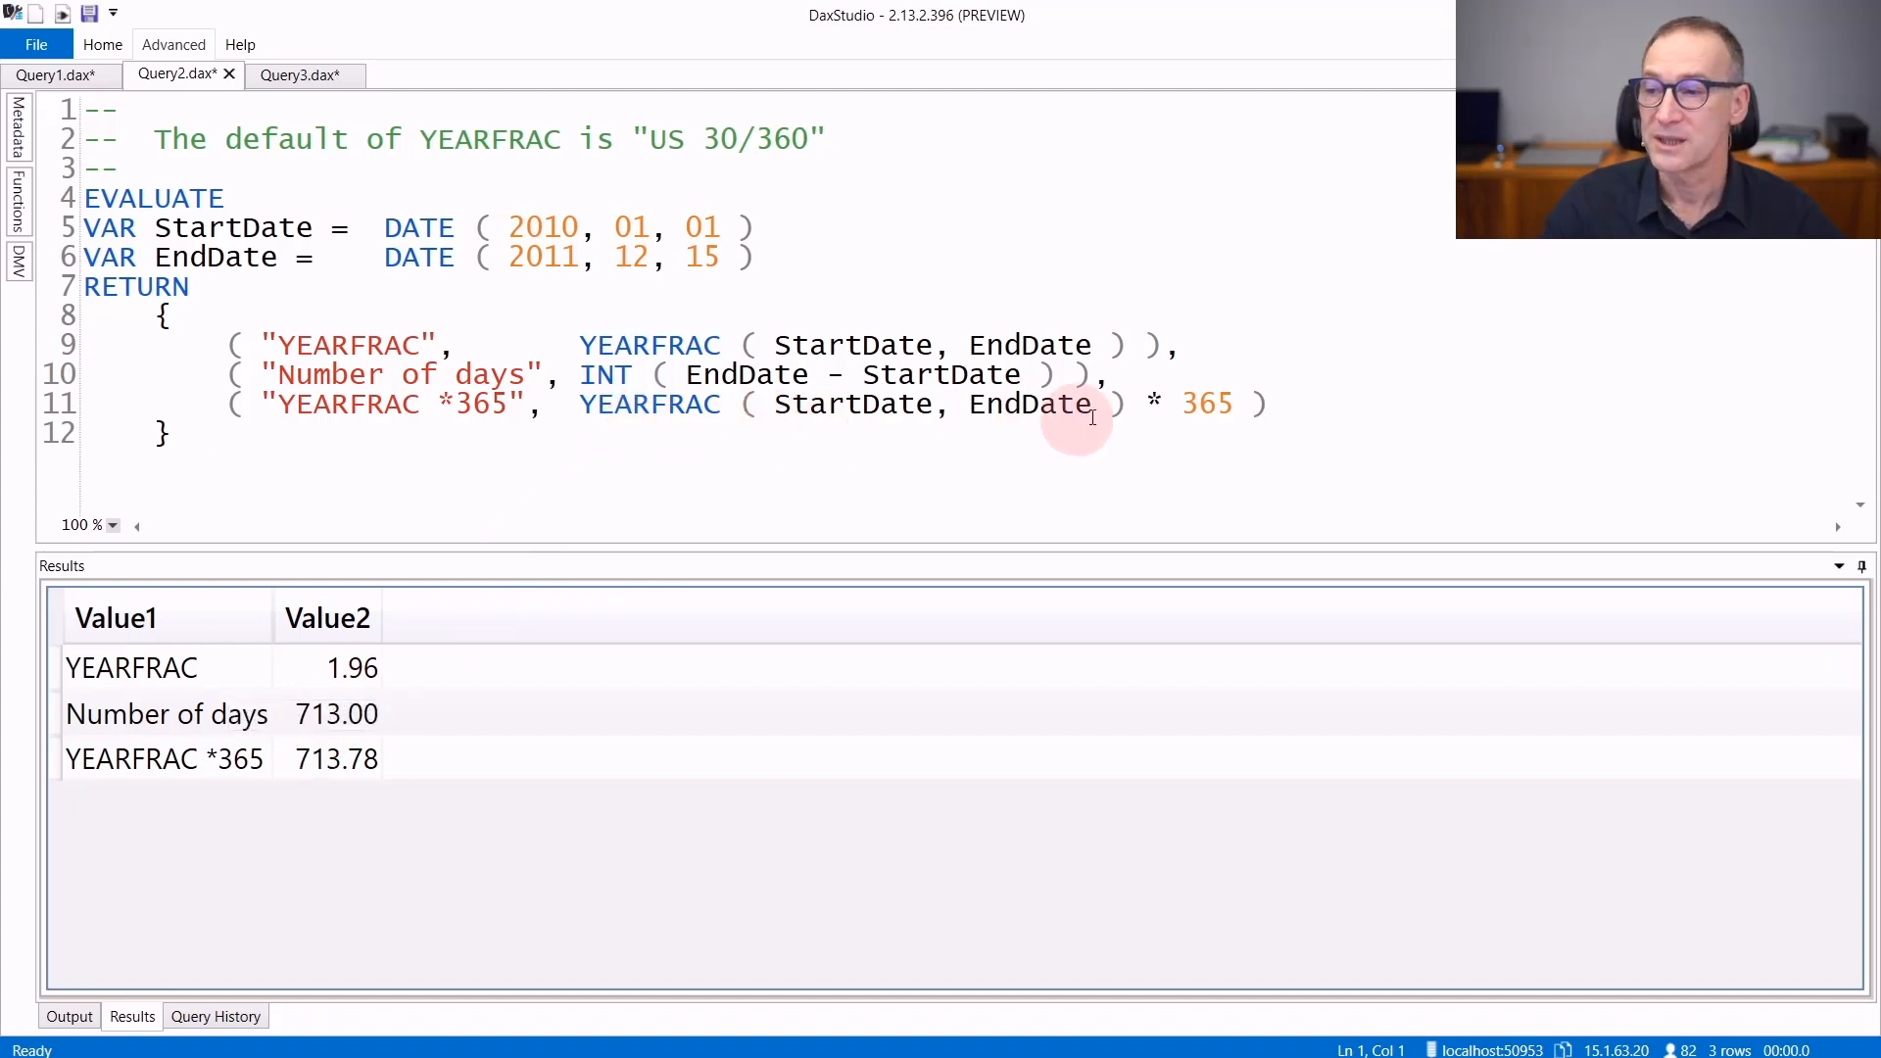
mouse_move(475, 684)
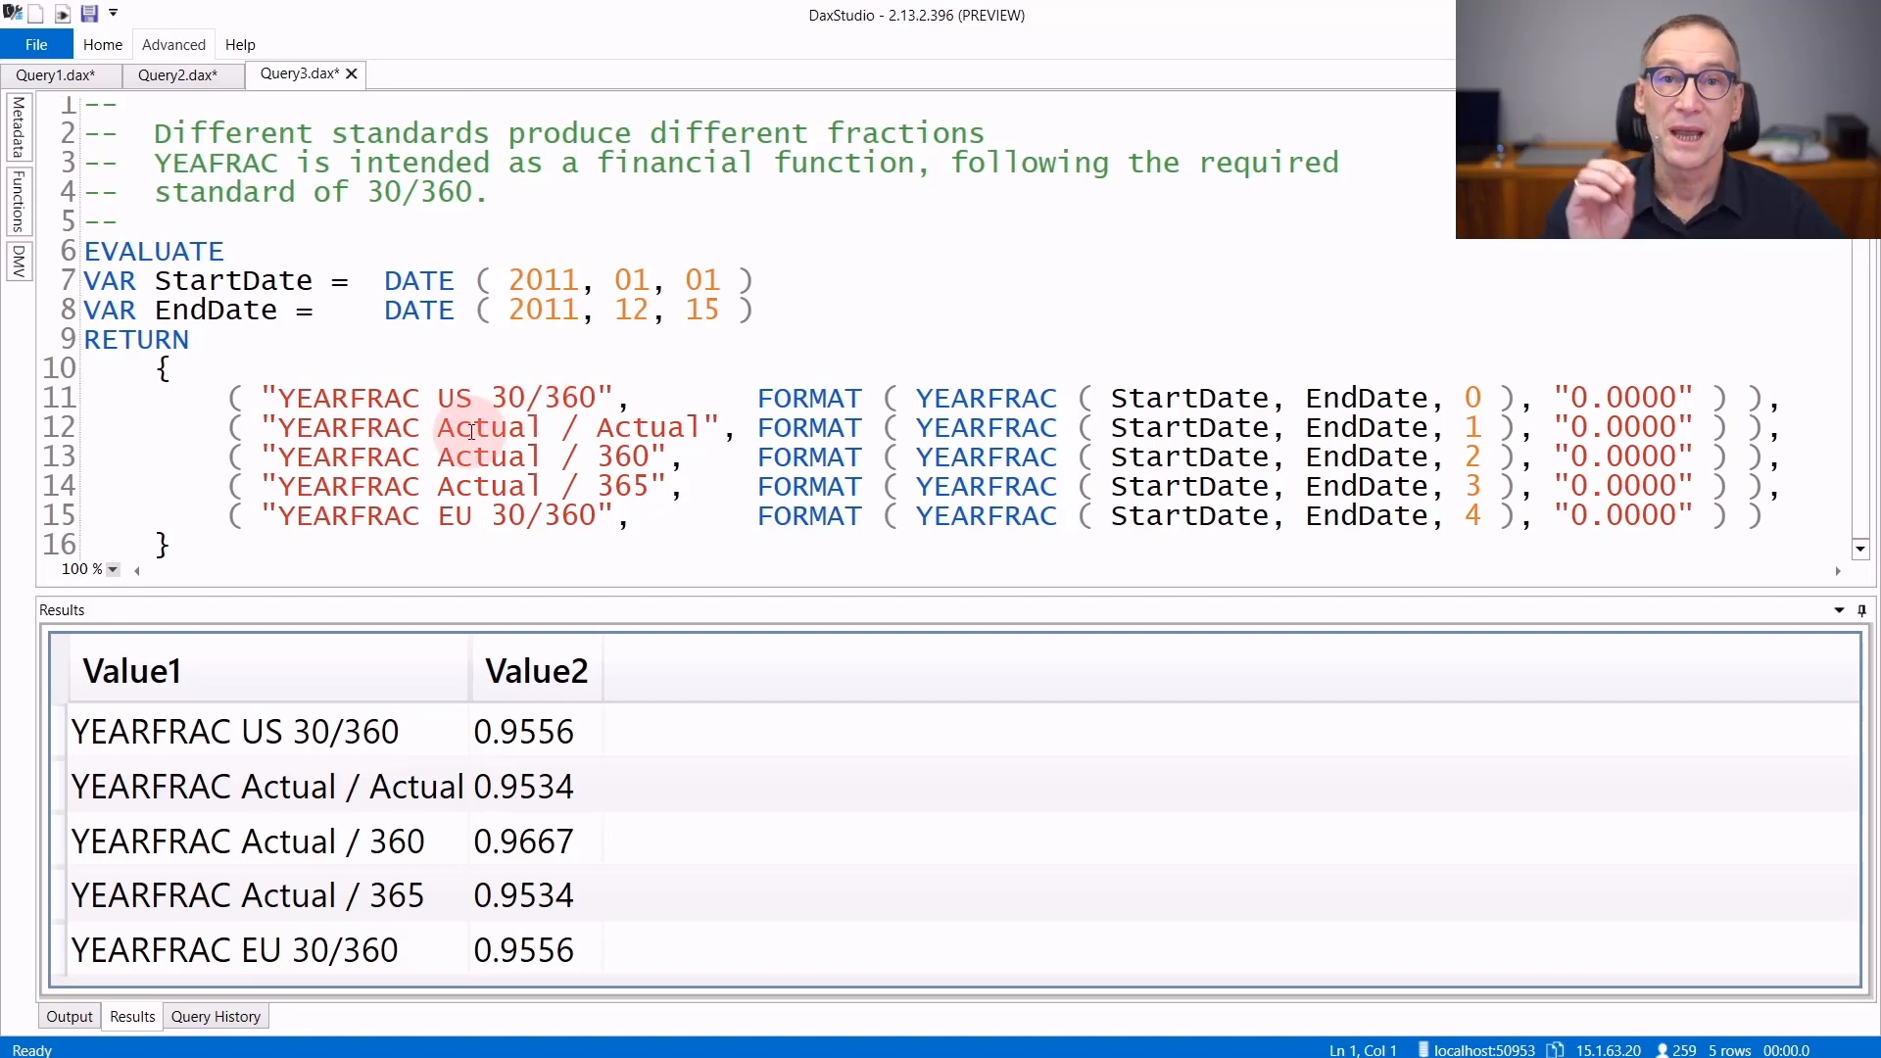
Step: Show the Query3.dax query computing YEARFRAC for bases 0 to 4 with results 0.9534 to 0.9667
left_click(580, 280)
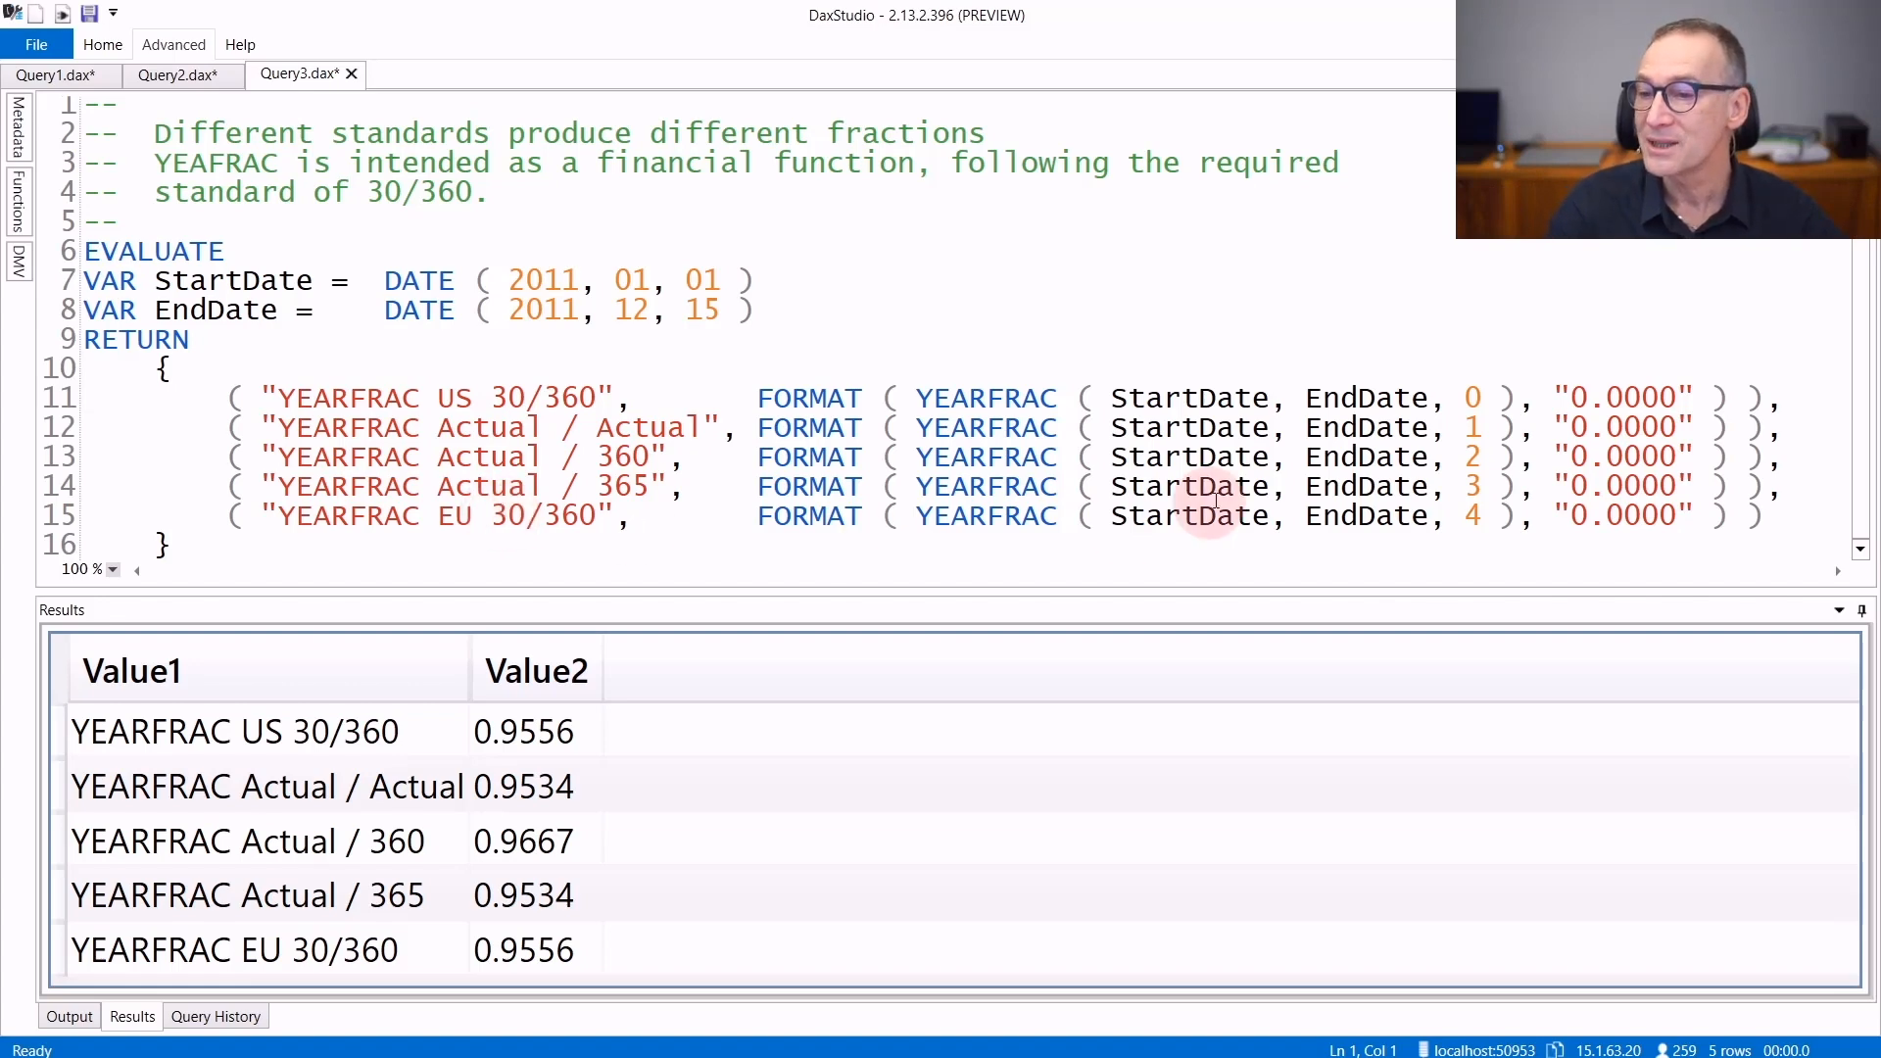
mouse_move(541, 731)
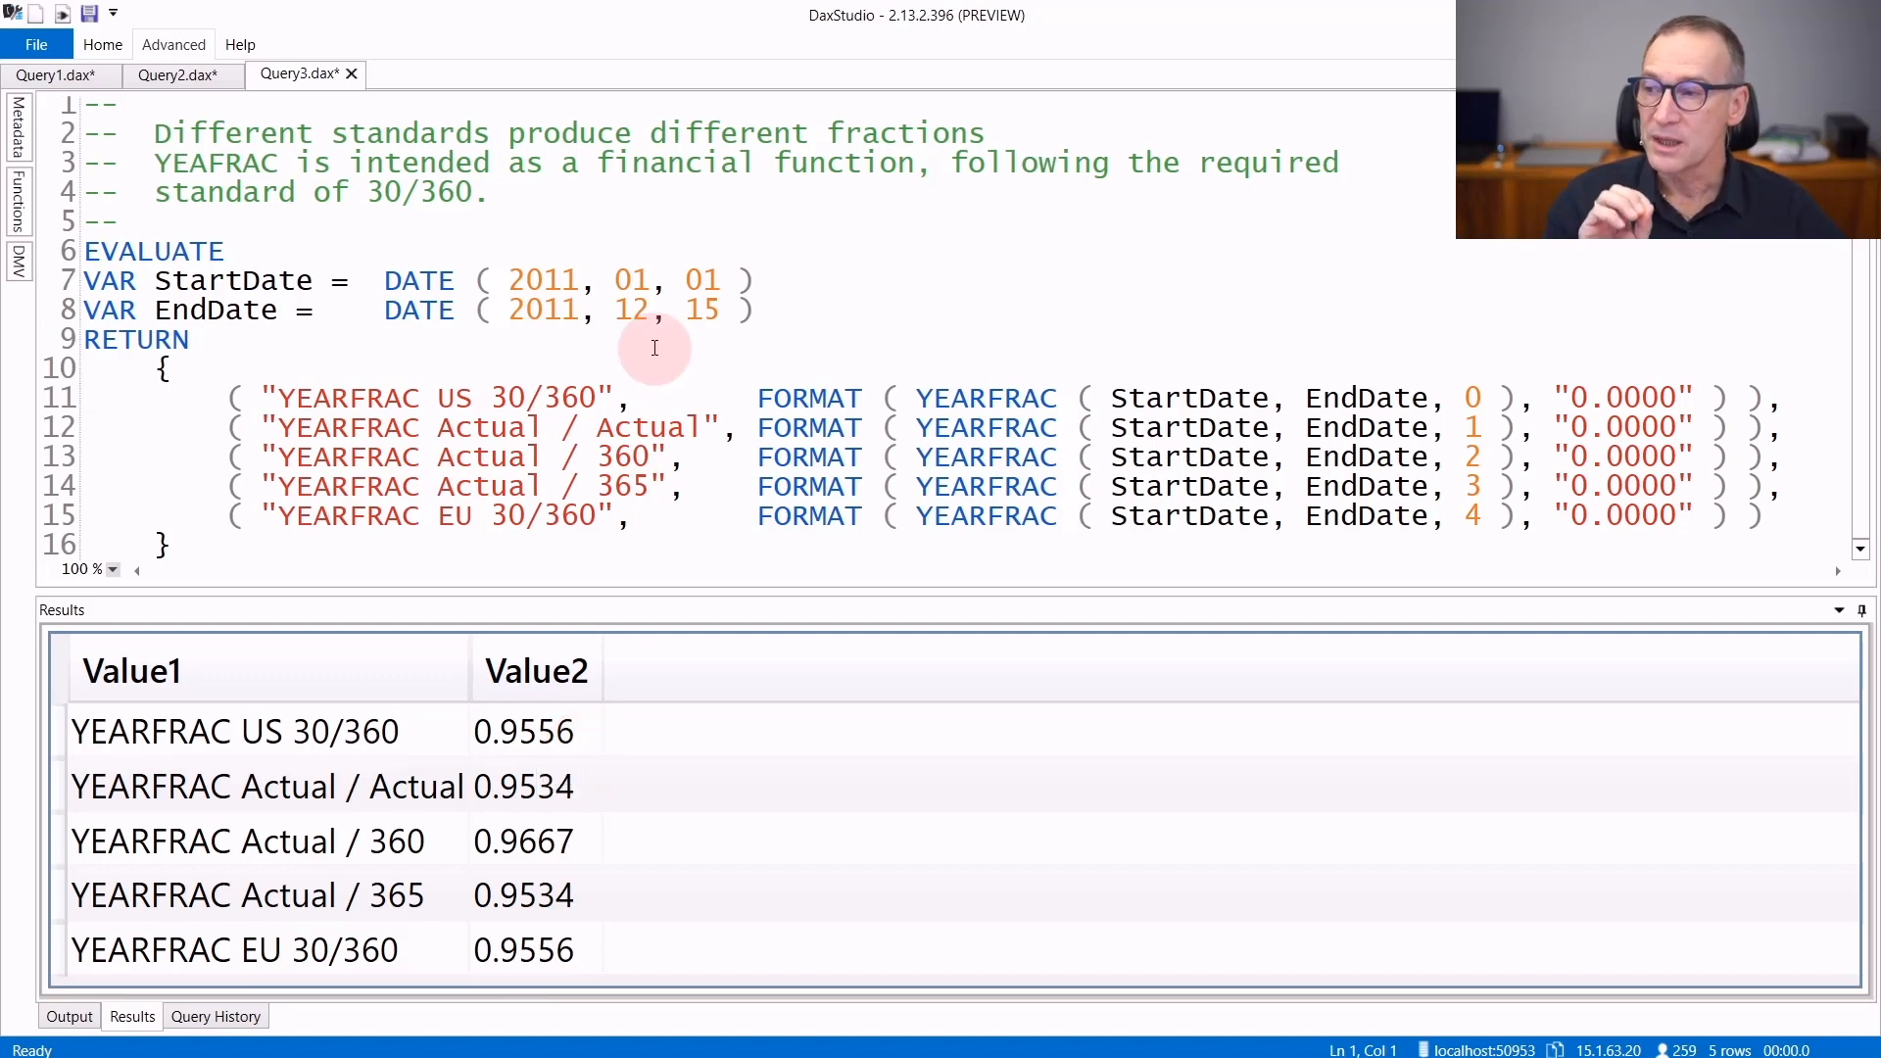
left_click(627, 310)
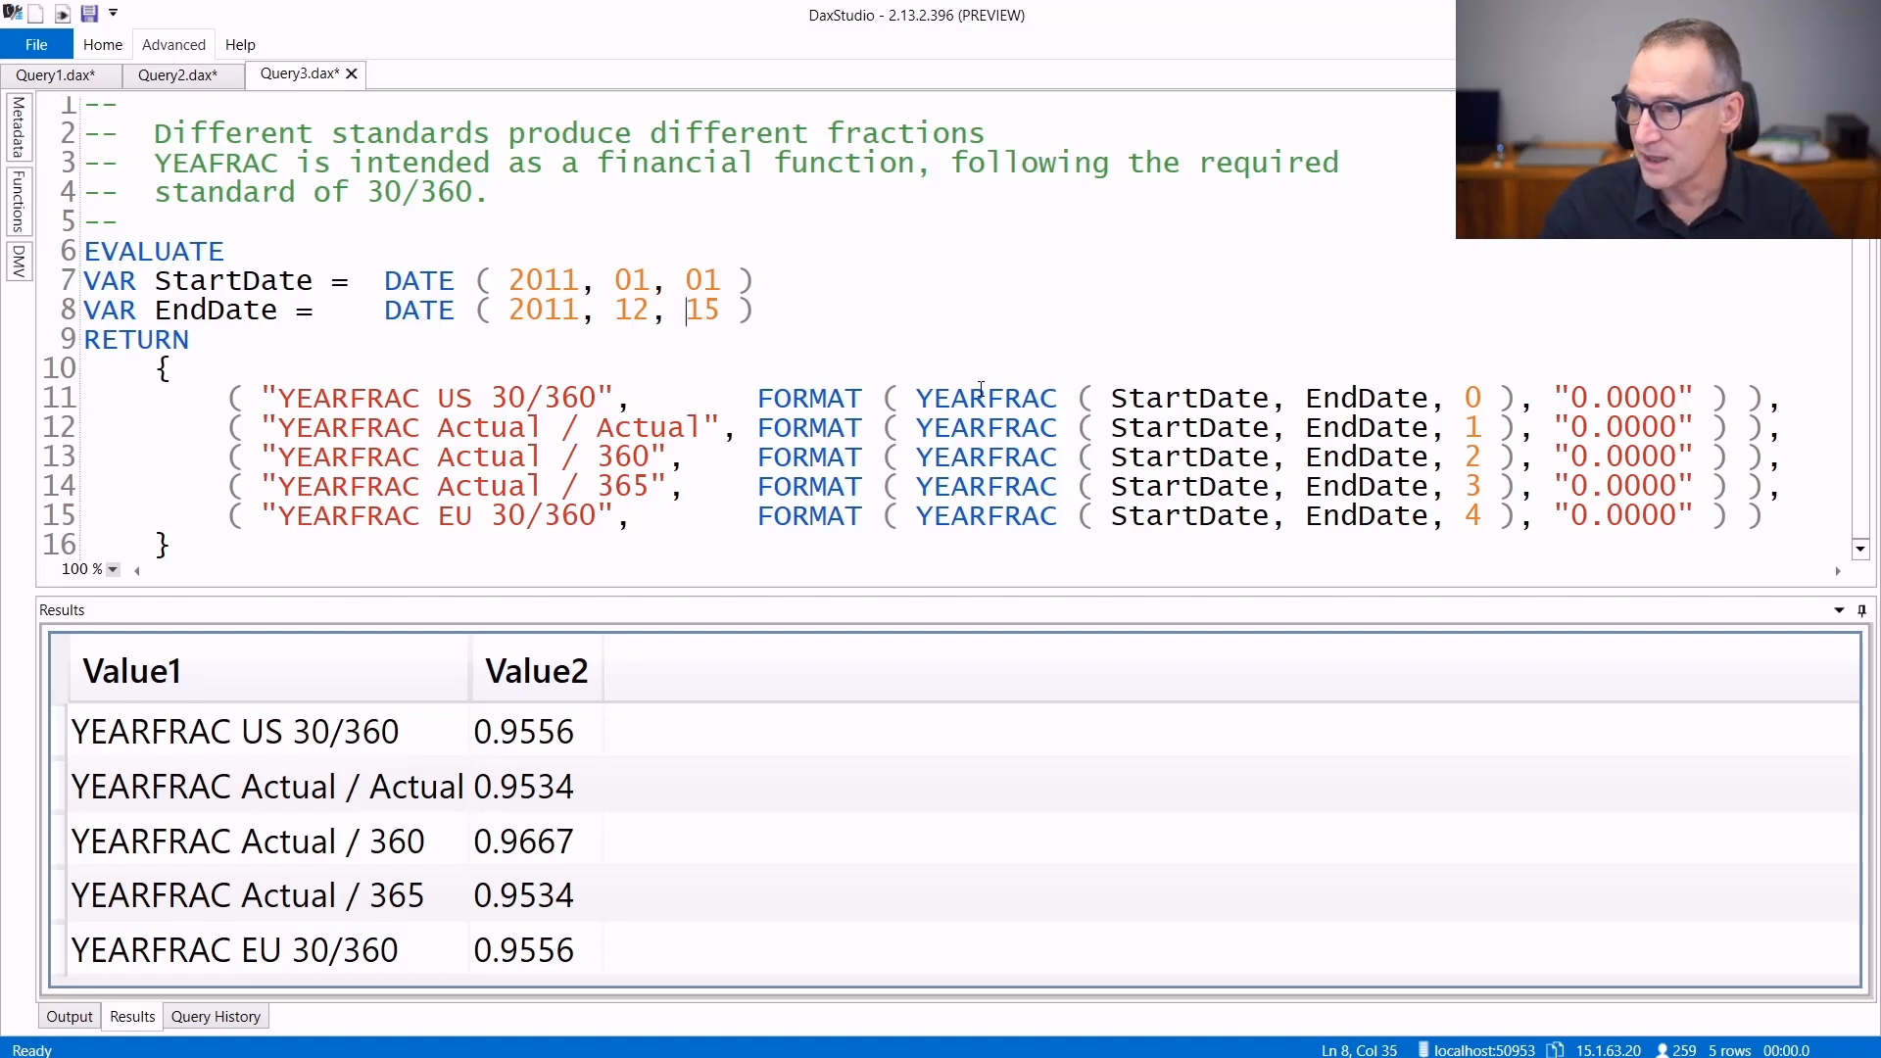
type("31")
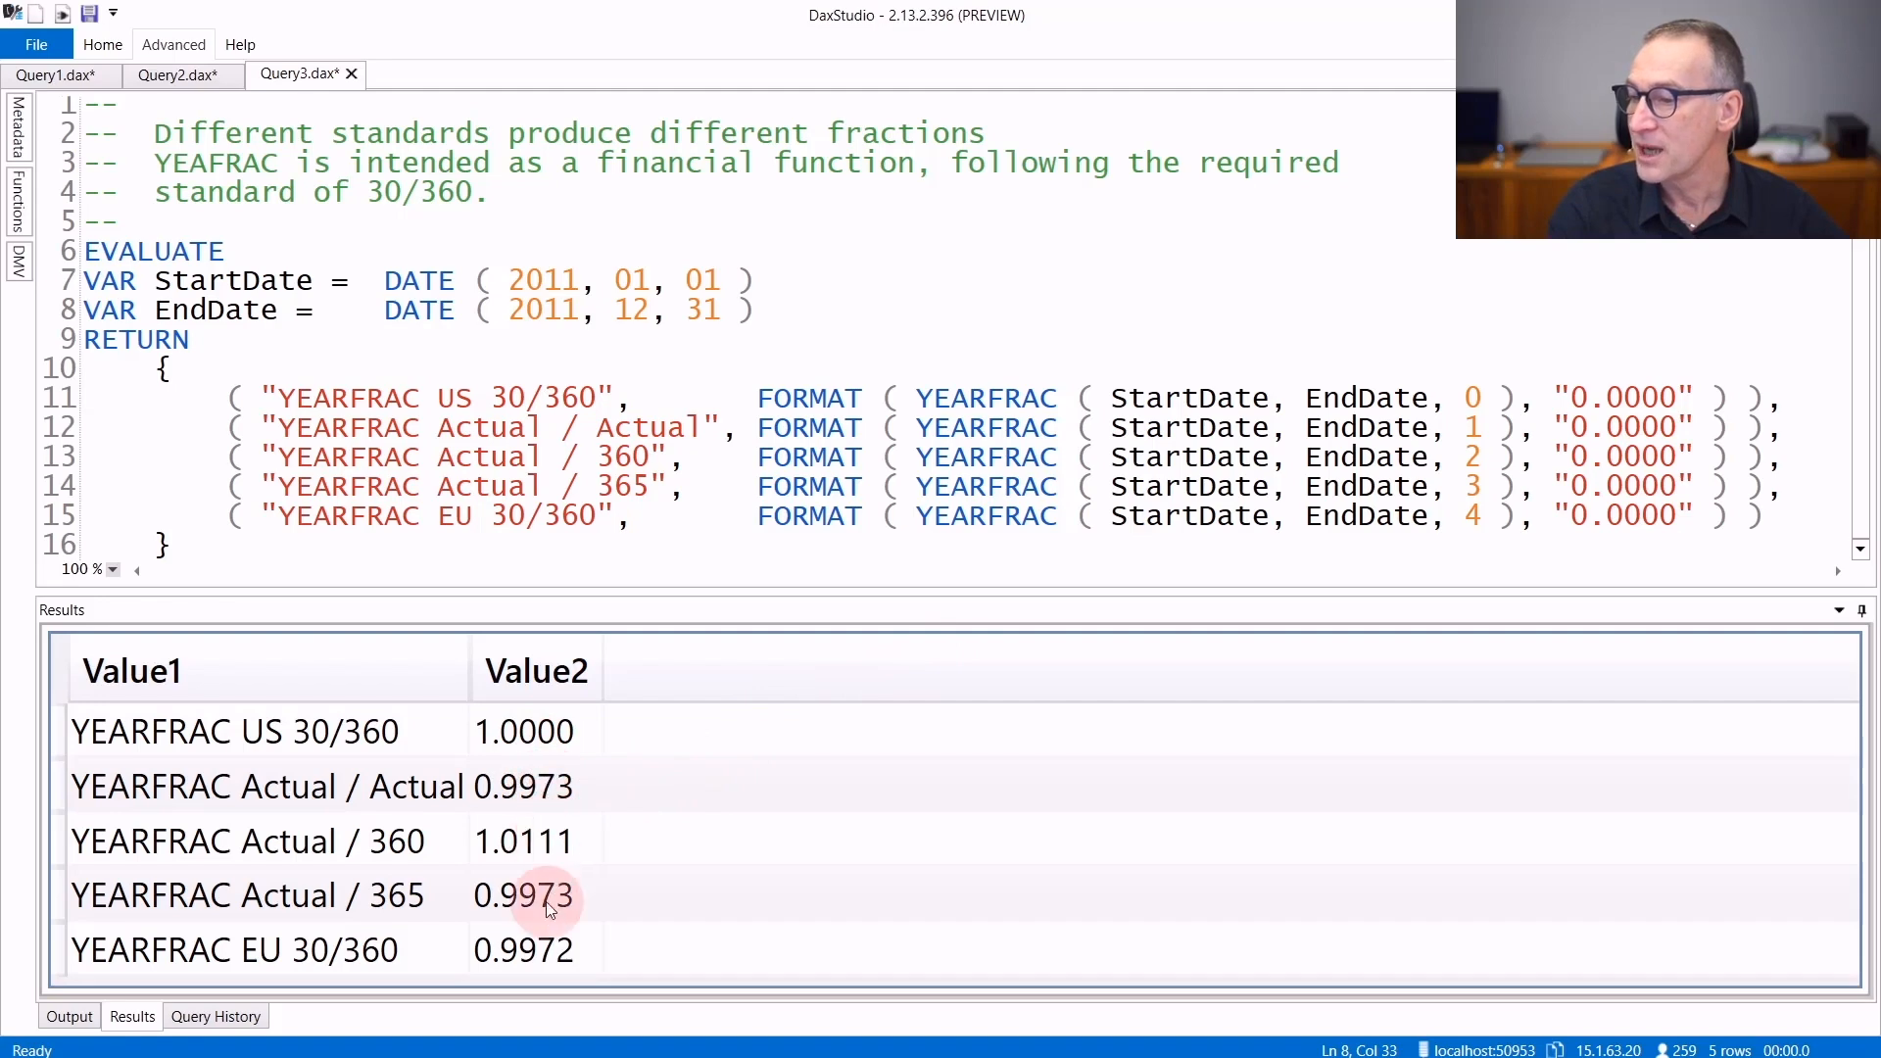
mouse_move(521, 731)
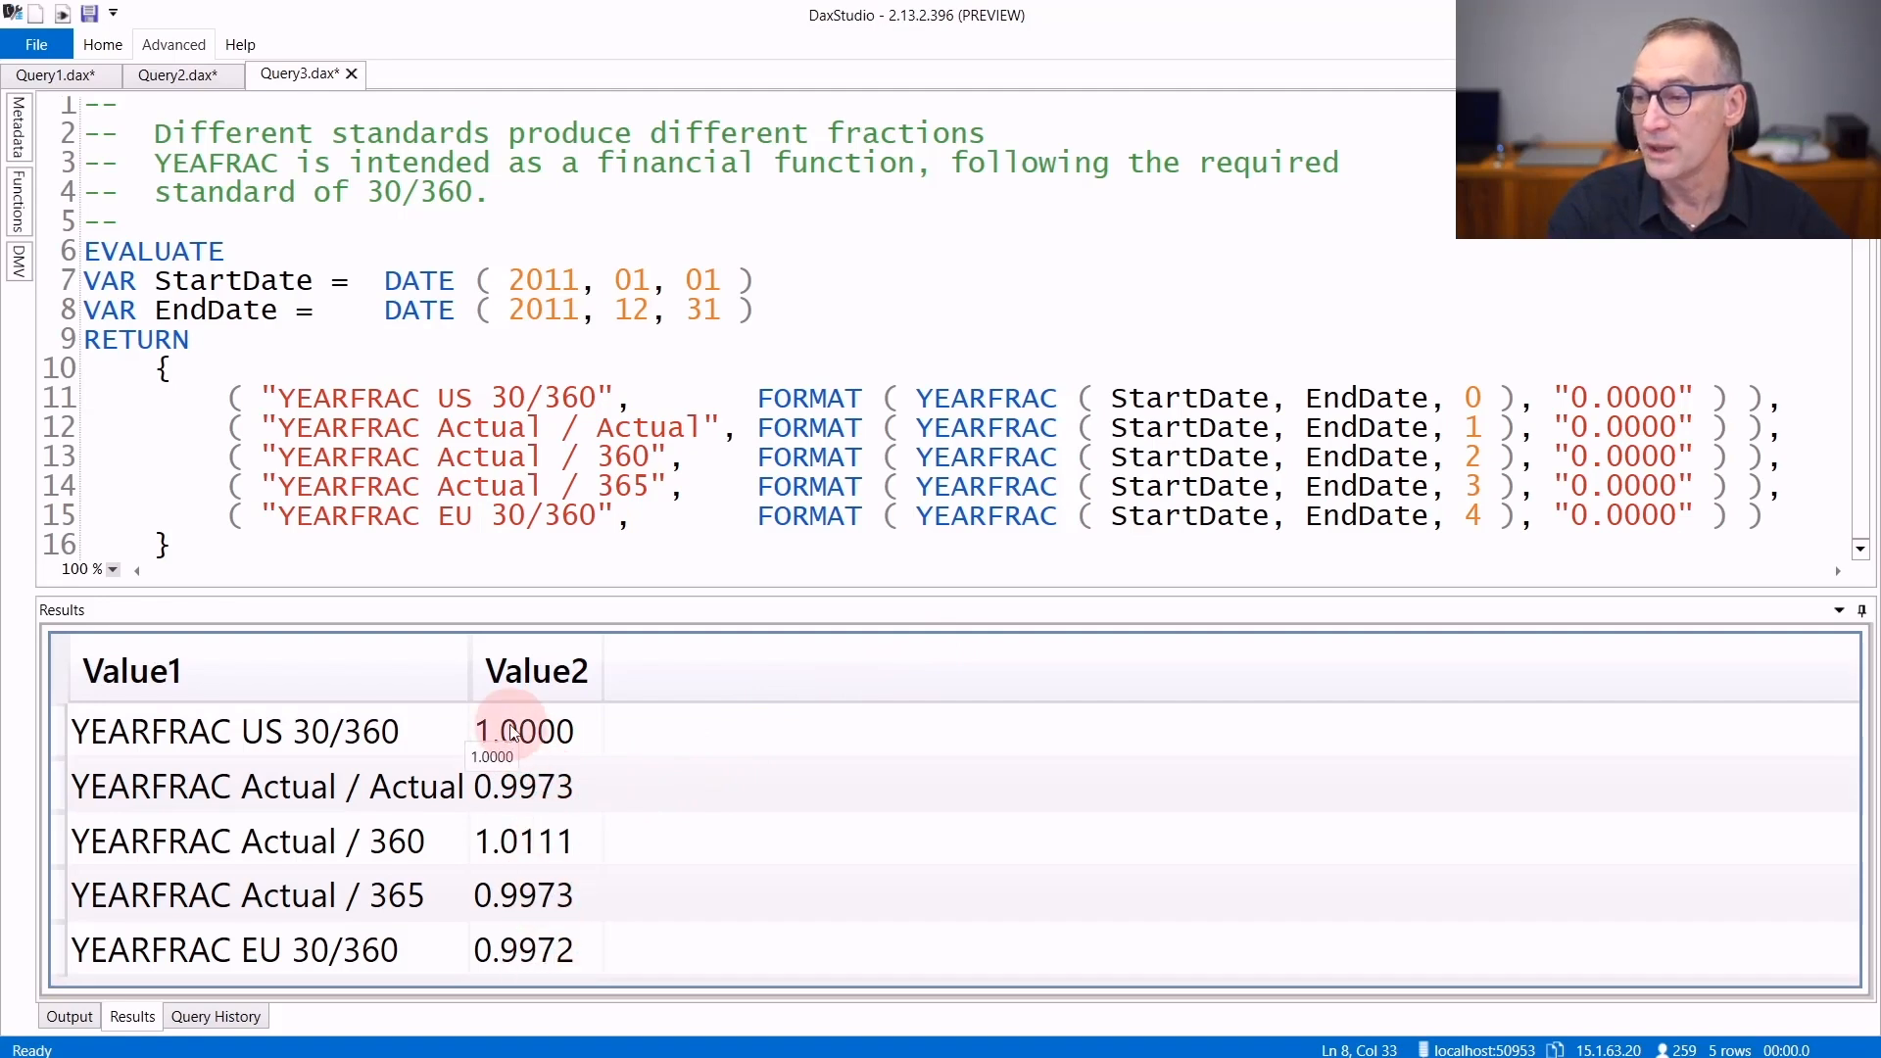
mouse_move(510, 792)
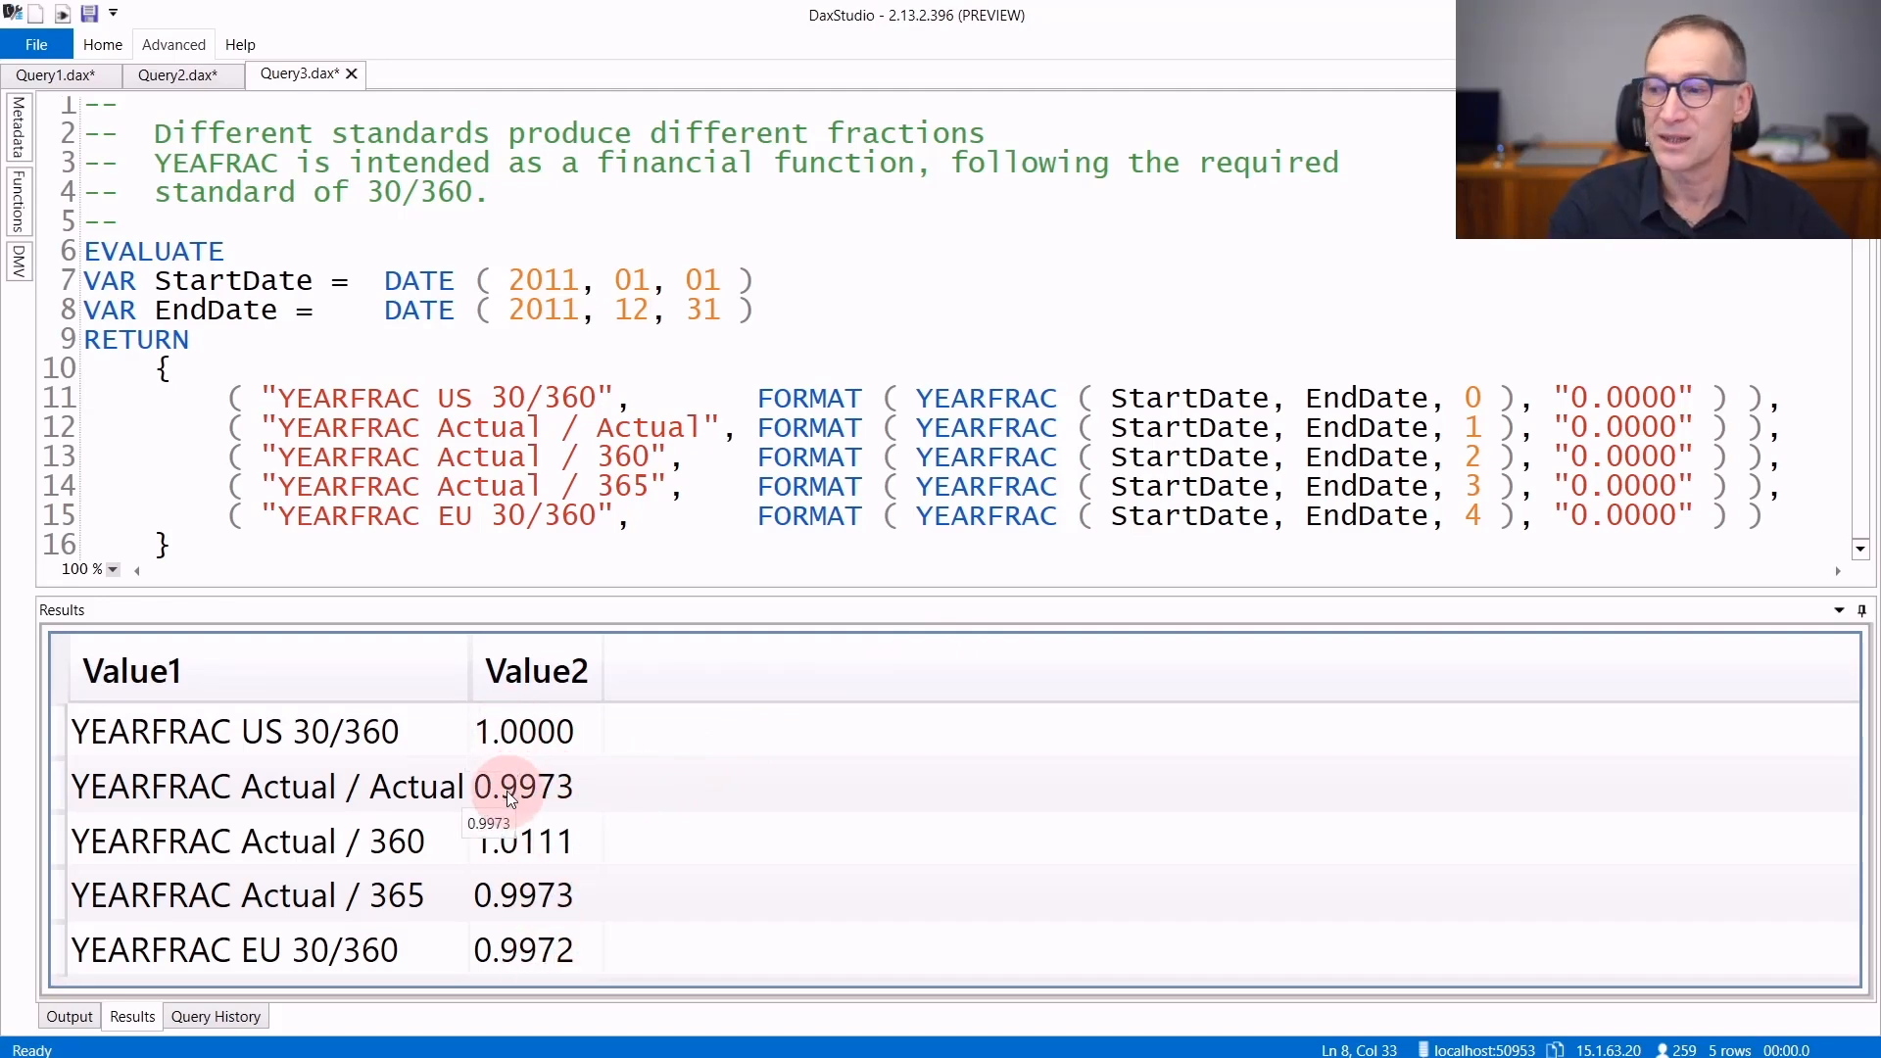